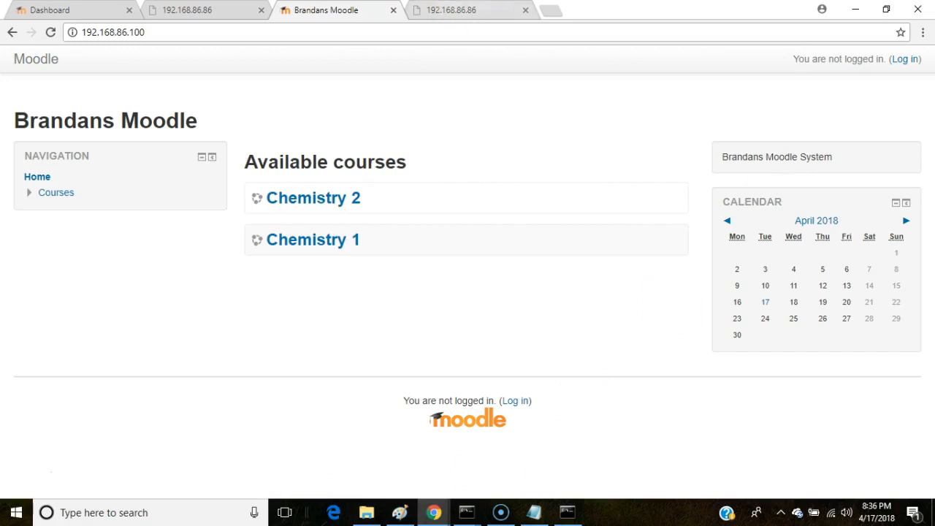
Load localhost in the timed-out tab to see Moodle's redirect warning for 192.168.86.86.
{"action": "left_click", "coordinate": [453, 9]}
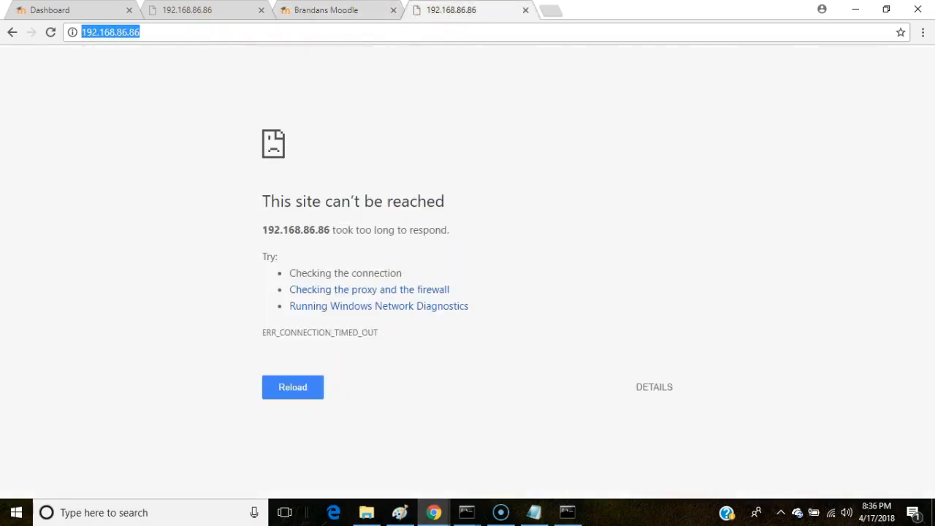
{"action": "type", "text": "localhost"}
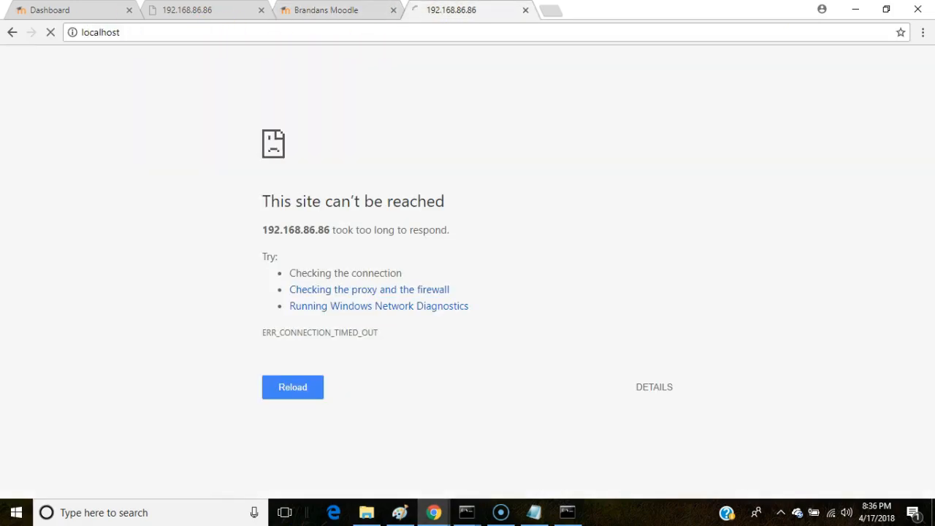
{"action": "left_click", "coordinate": [292, 387]}
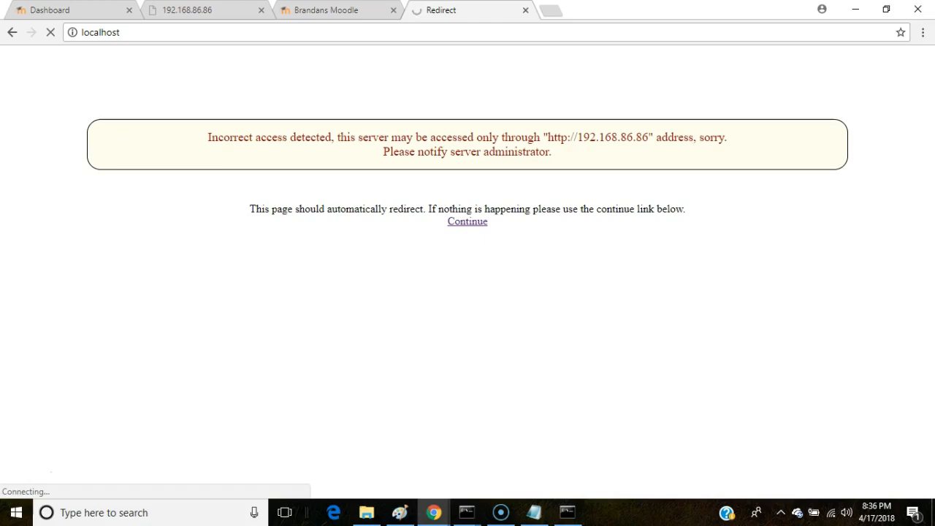
{"action": "mouse_move", "coordinate": [211, 117]}
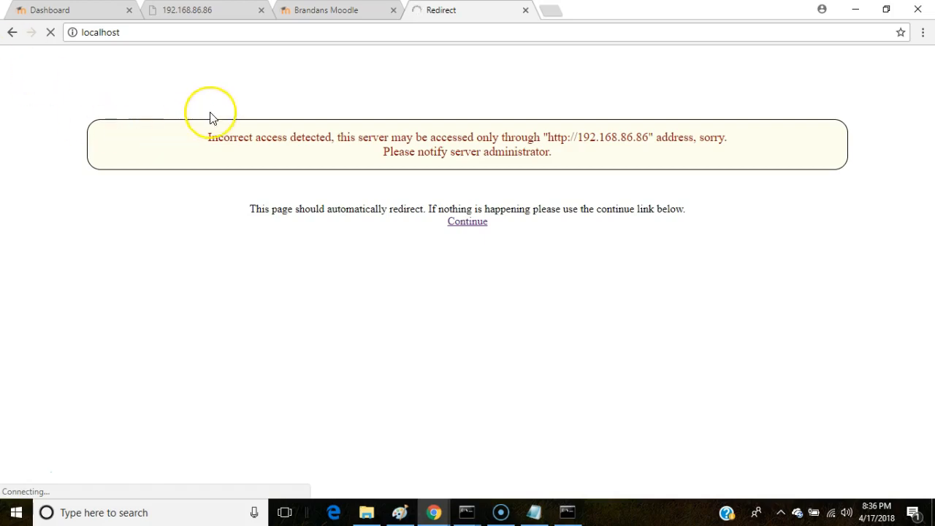
{"action": "mouse_move", "coordinate": [212, 117]}
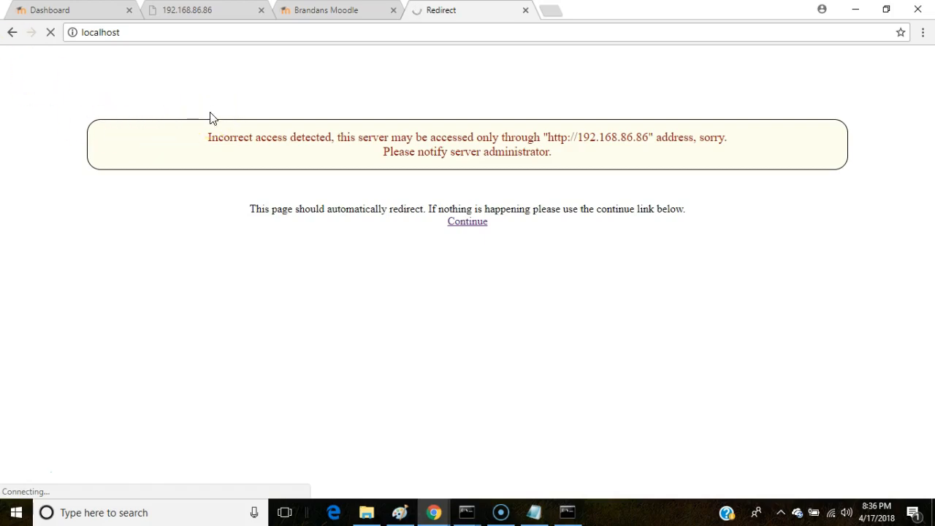
Start a cmd launch from File Explorer's address bar at the current location.
{"action": "left_click", "coordinate": [365, 512]}
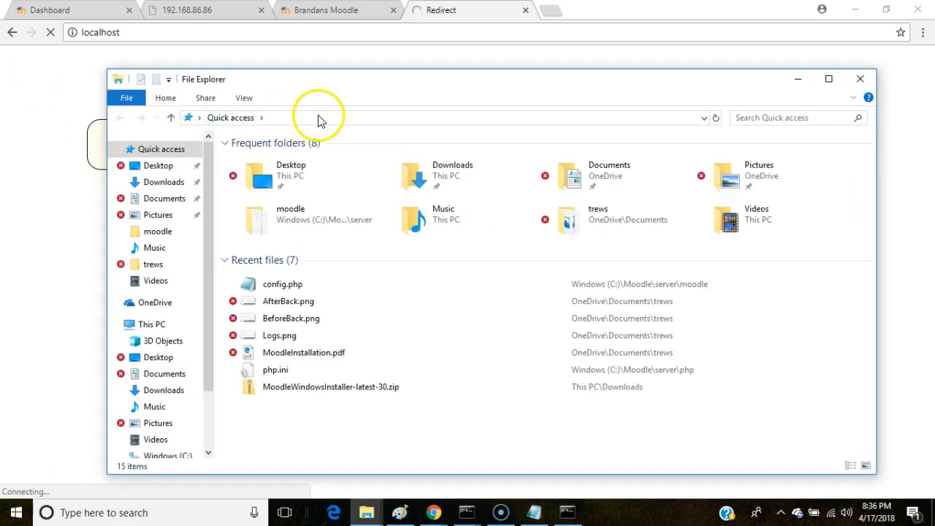
{"action": "left_click", "coordinate": [327, 117]}
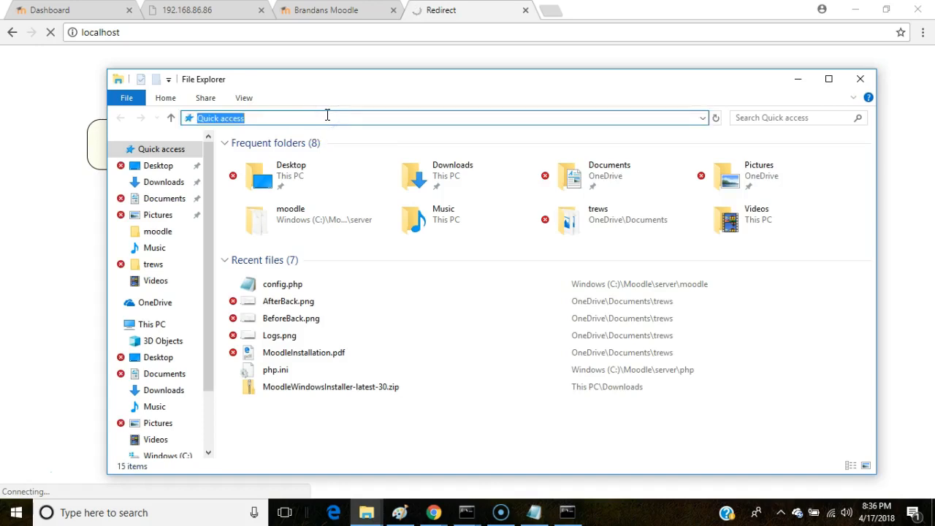
{"action": "type", "text": "cmd.exe"}
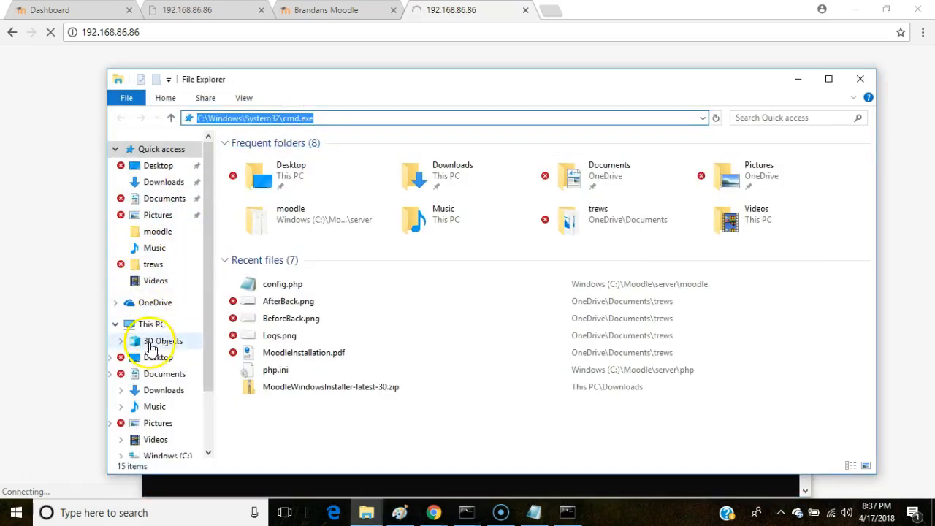
Browse to Documents > plantplaces > 2011Kew and launch a Command Prompt there via cmd.
{"action": "left_click", "coordinate": [164, 374]}
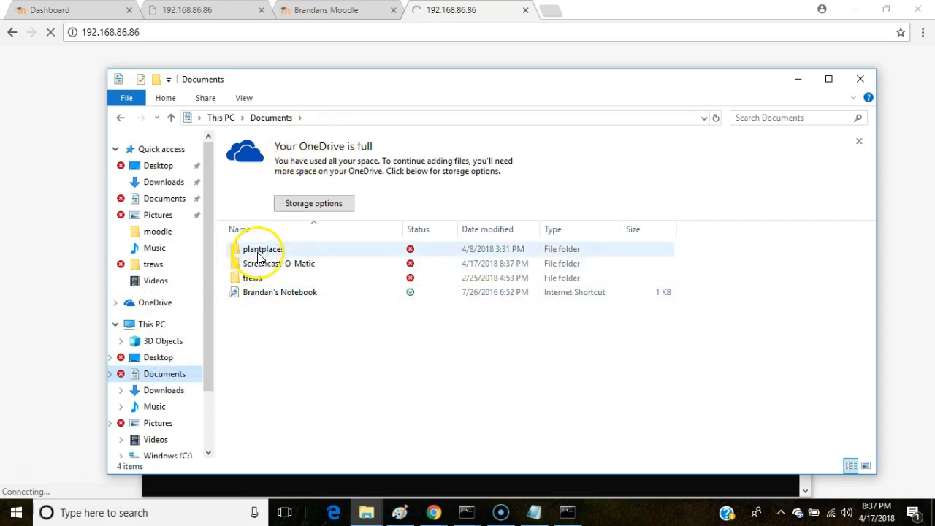
{"action": "double_click", "coordinate": [262, 248]}
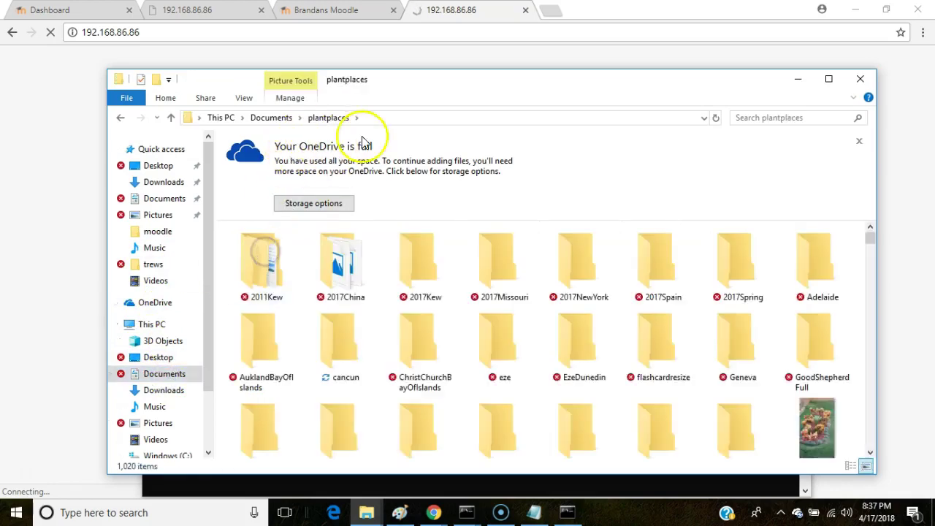
{"action": "double_click", "coordinate": [260, 260]}
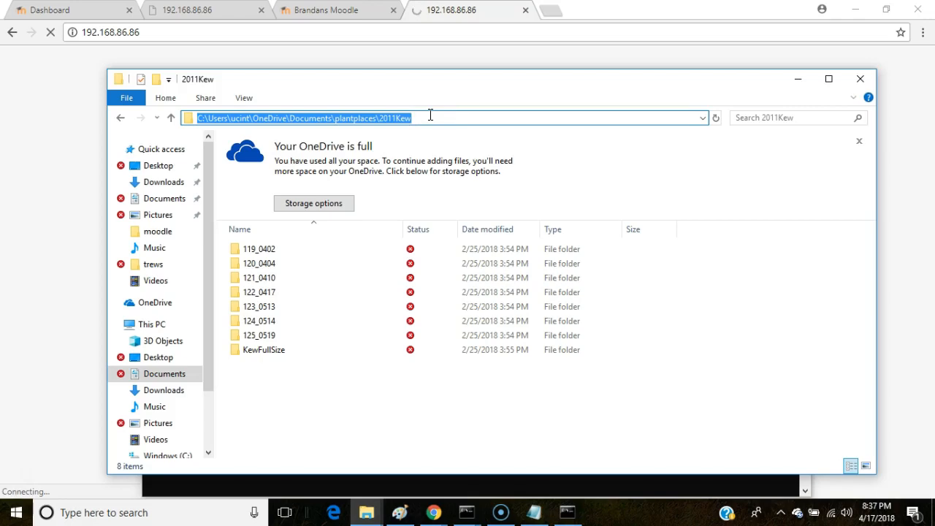
{"action": "type", "text": "cmd4"}
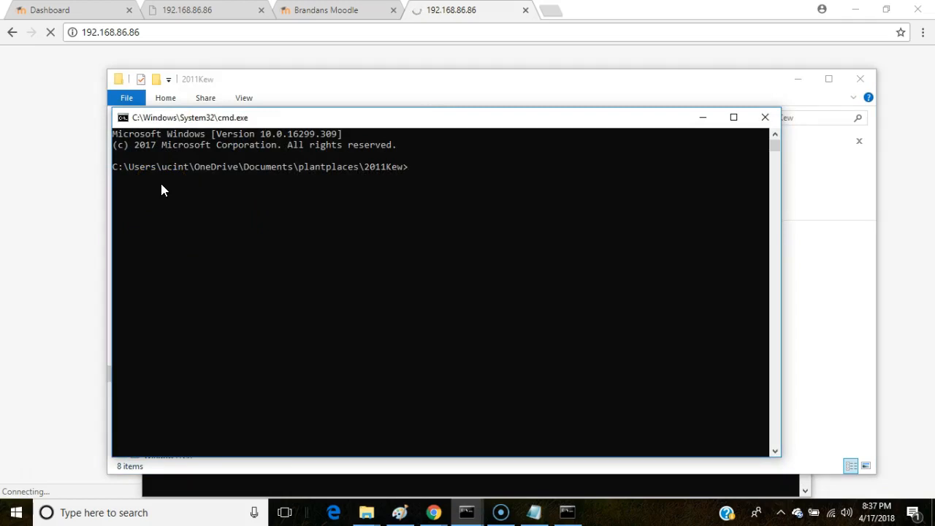
Run ipconfig and find the Wi-Fi adapter's IPv4 address, 192.168.86.100.
{"action": "type", "text": "ipfo"}
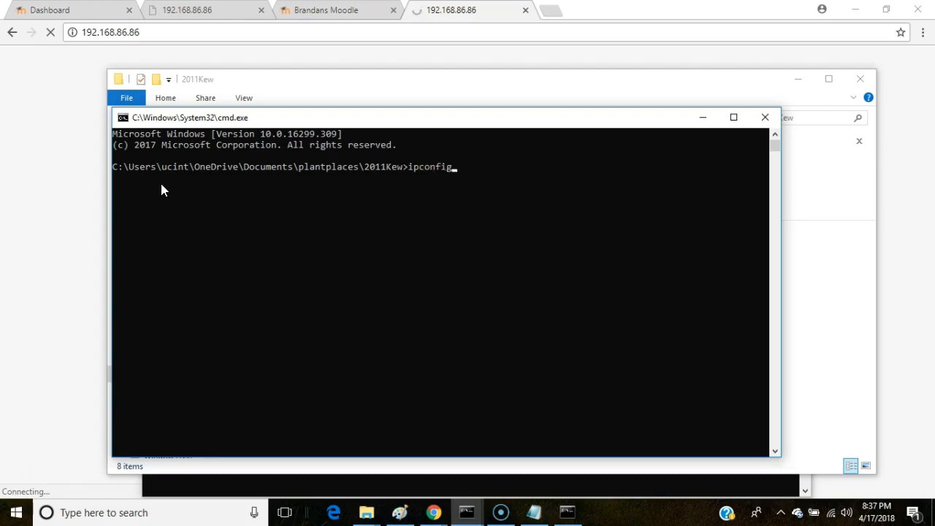
{"action": "key", "text": "Return"}
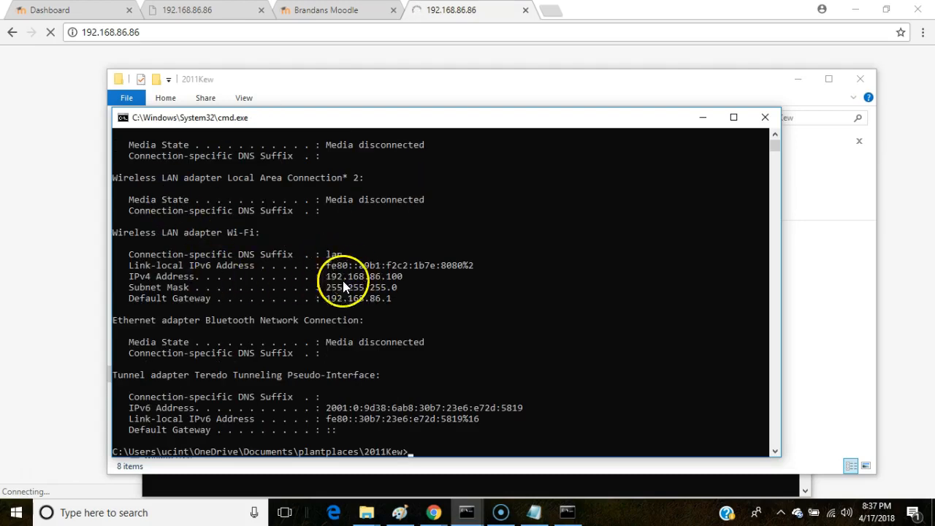
{"action": "mouse_move", "coordinate": [351, 286]}
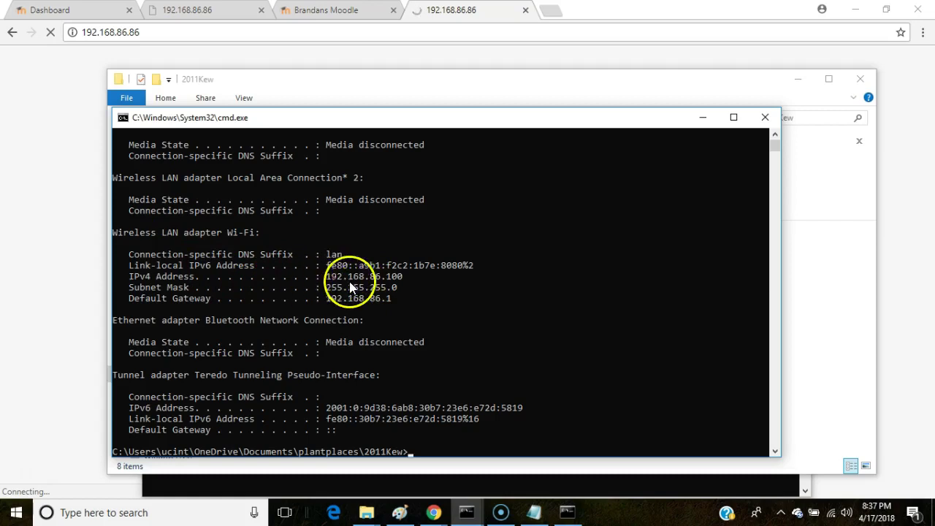
{"action": "mouse_move", "coordinate": [438, 298]}
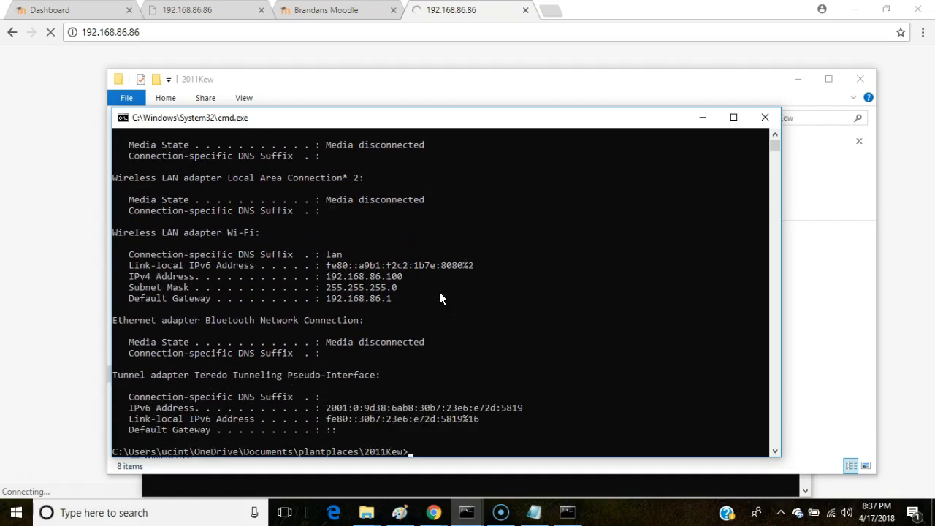
{"action": "scroll", "scroll_direction": "down", "scroll_amount": 3}
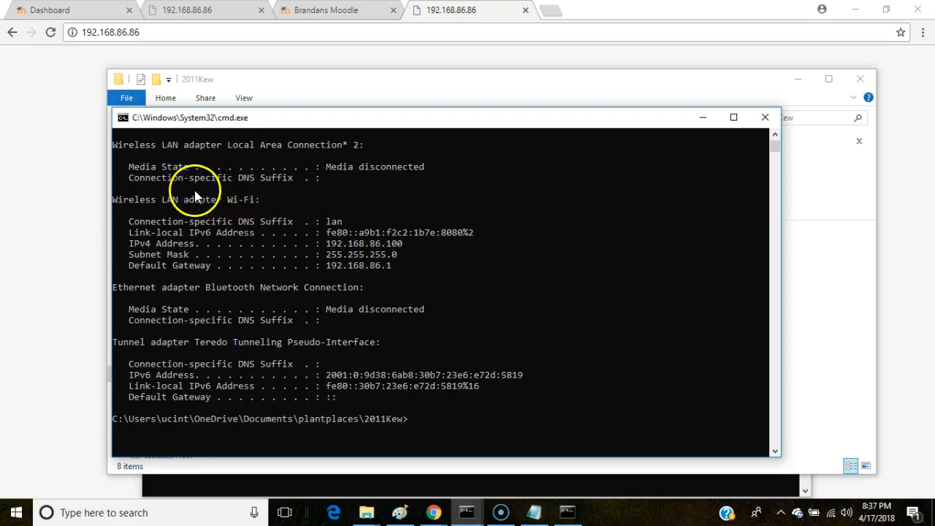
{"action": "mouse_move", "coordinate": [169, 208]}
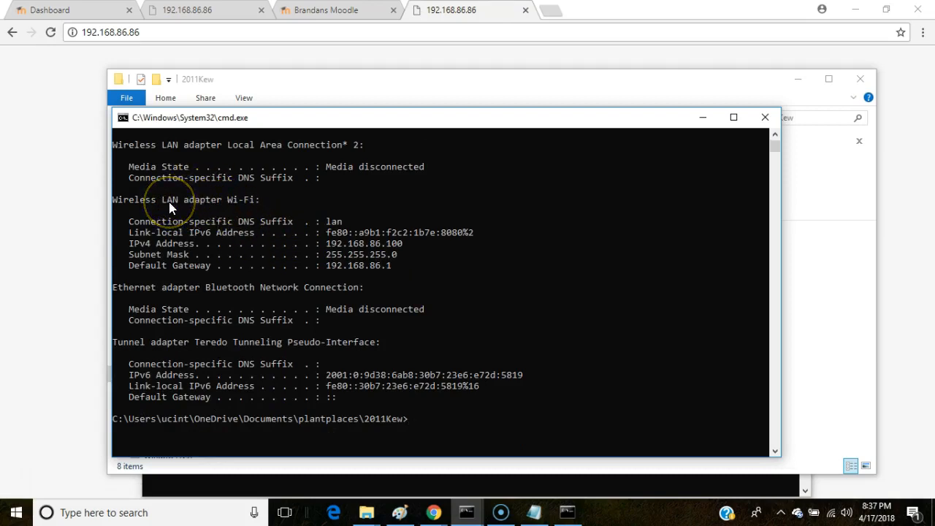
{"action": "mouse_move", "coordinate": [327, 252]}
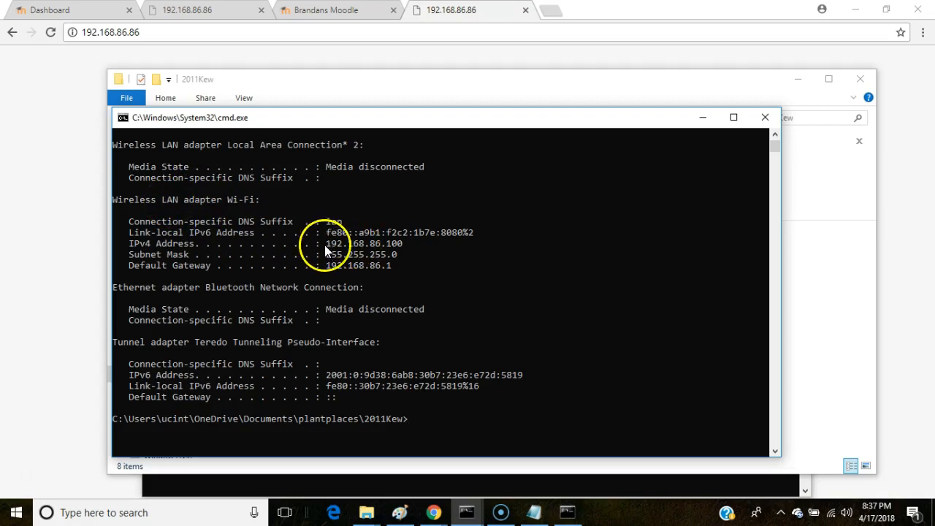
{"action": "mouse_move", "coordinate": [339, 245]}
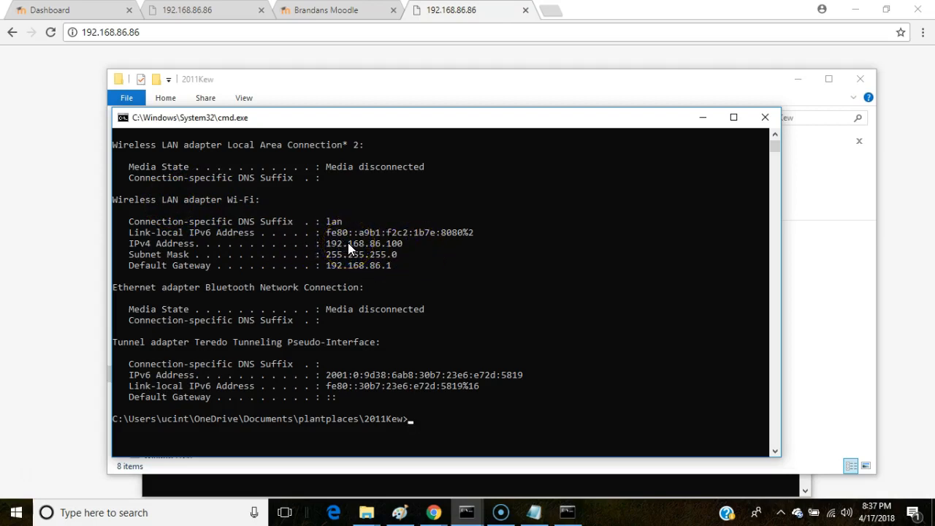
{"action": "mouse_move", "coordinate": [450, 474]}
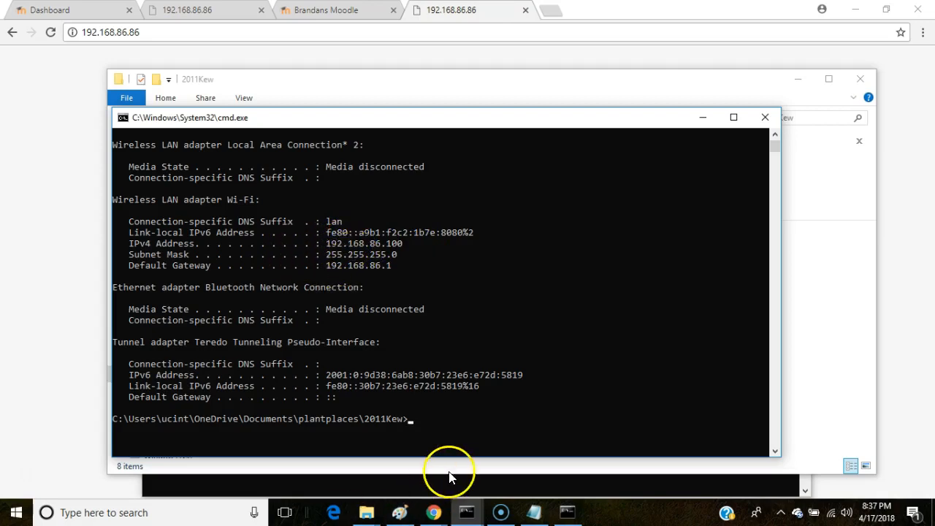
{"action": "mouse_move", "coordinate": [392, 386]}
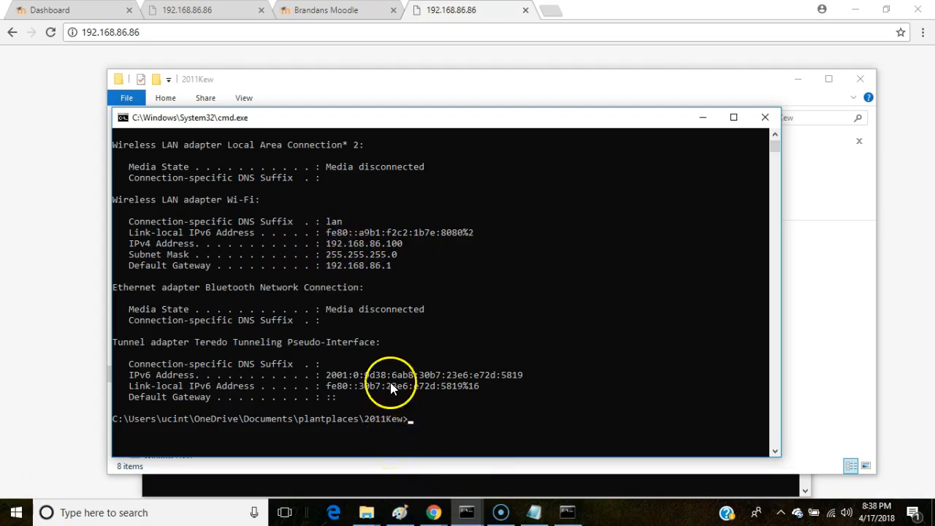
{"action": "mouse_move", "coordinate": [402, 248]}
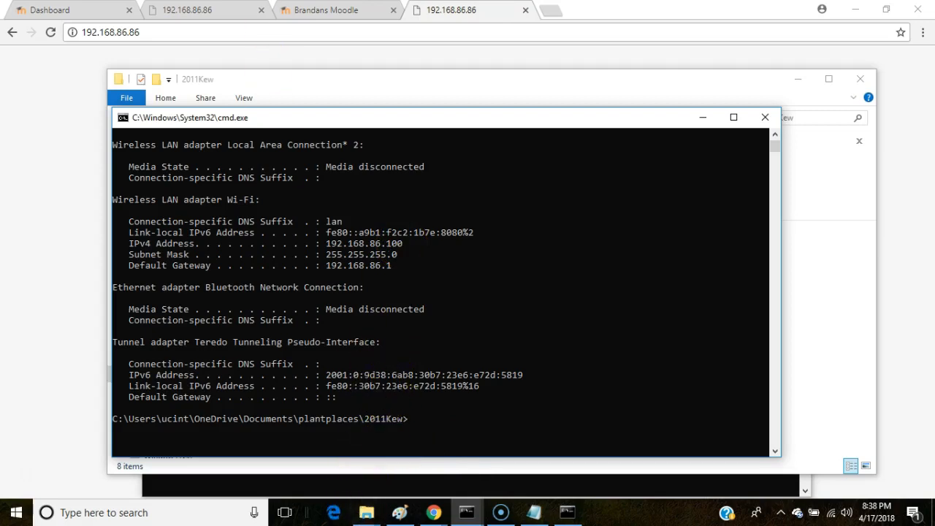
Browse to C:\Moodle\server\moodle and scroll down to config.php.
{"action": "left_click", "coordinate": [766, 117]}
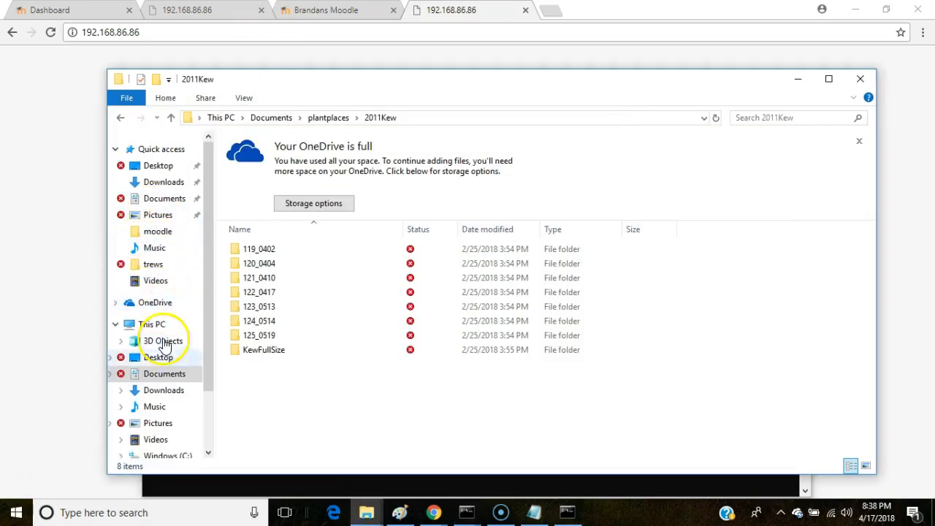
{"action": "left_click", "coordinate": [168, 456]}
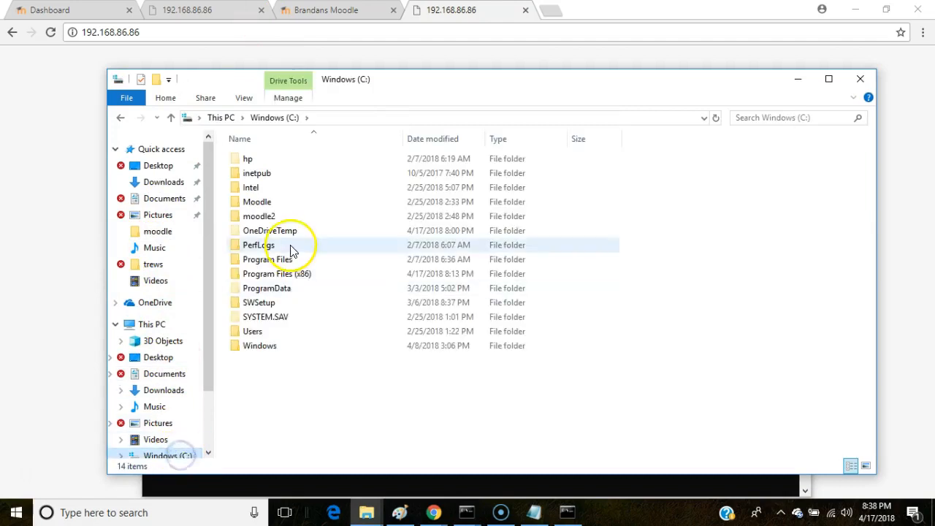
{"action": "double_click", "coordinate": [257, 245]}
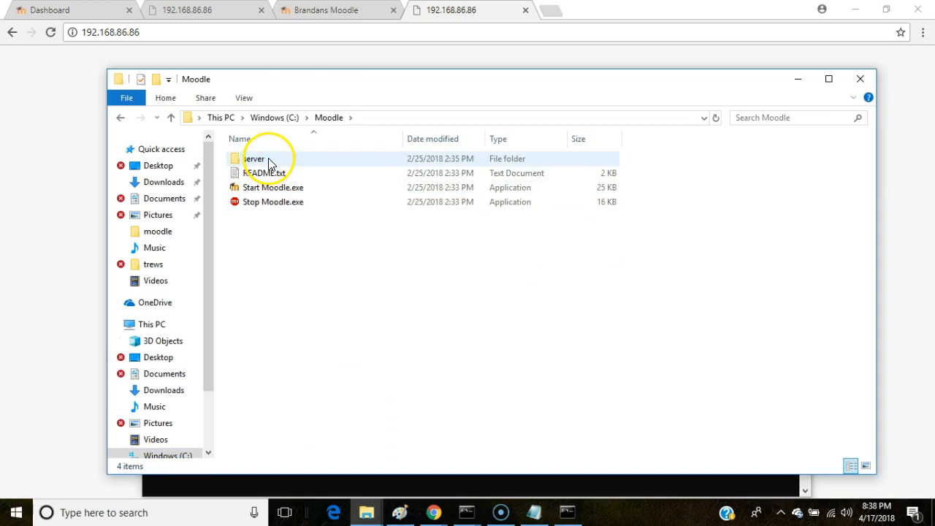
{"action": "double_click", "coordinate": [252, 157]}
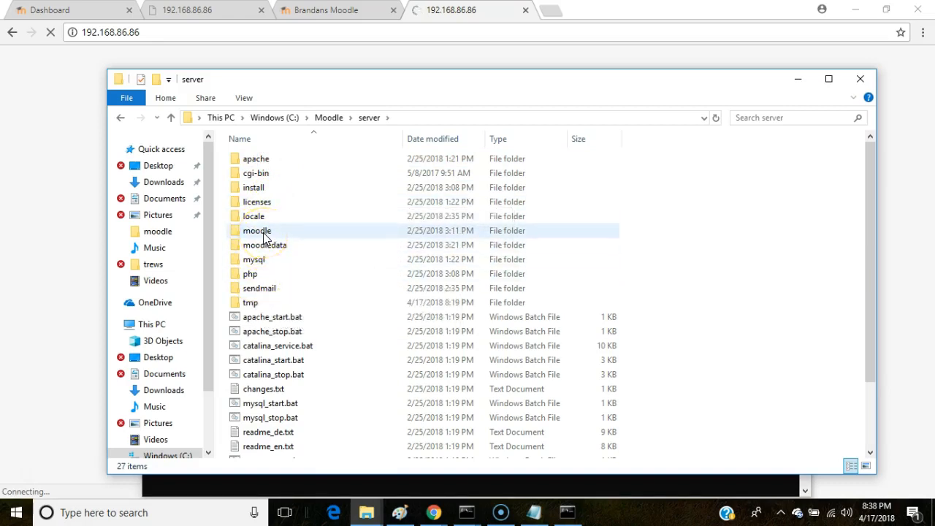
{"action": "double_click", "coordinate": [257, 231]}
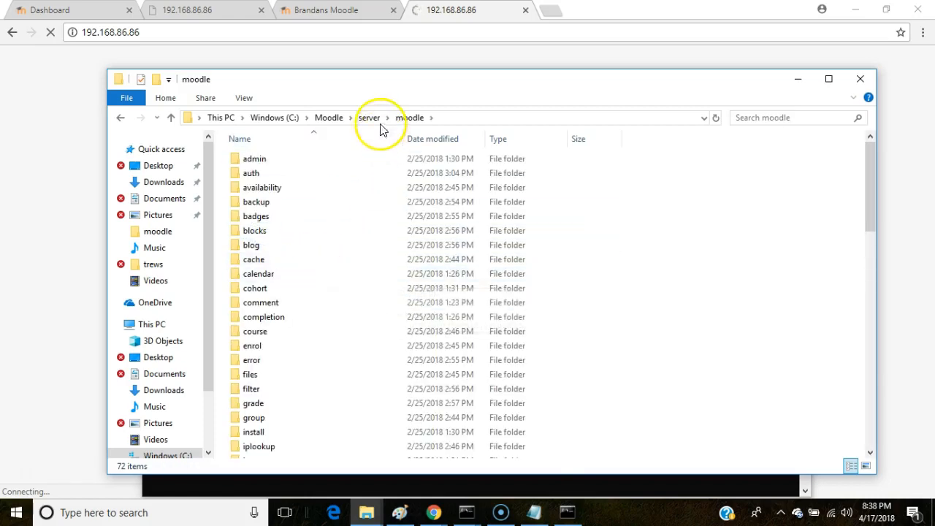
{"action": "mouse_move", "coordinate": [409, 116]}
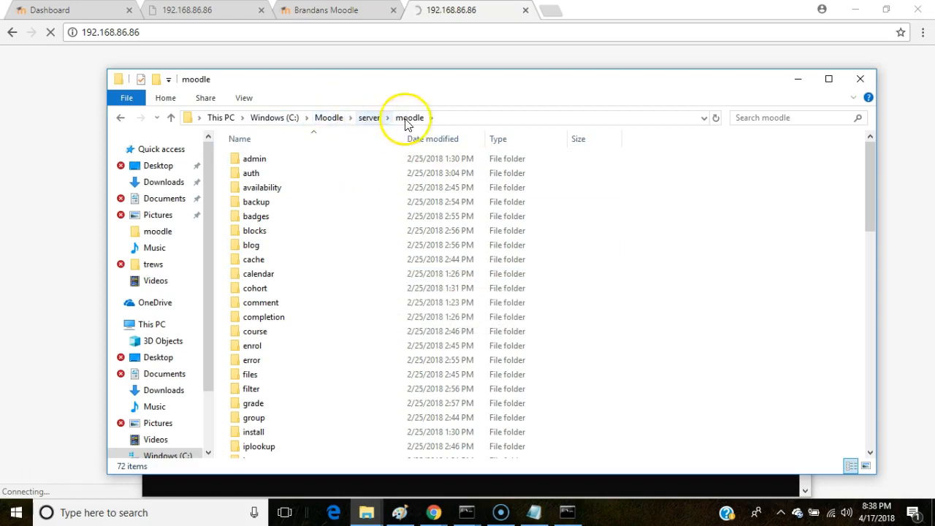
{"action": "scroll", "scroll_direction": "down", "scroll_amount": 3}
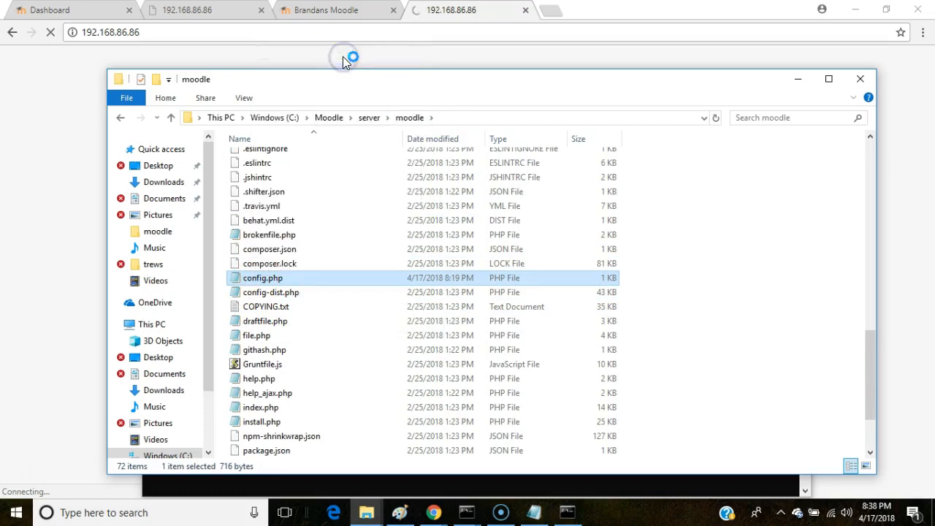
{"action": "double_click", "coordinate": [261, 277]}
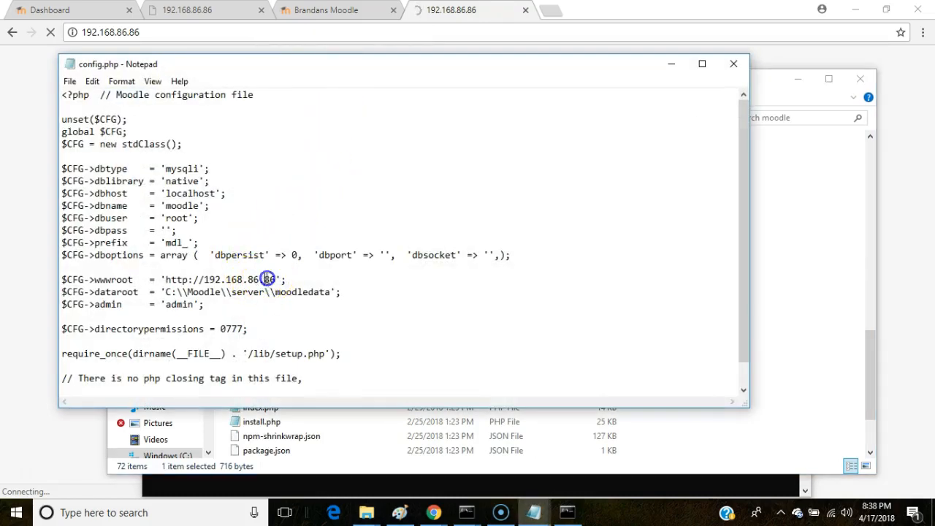
{"action": "mouse_move", "coordinate": [333, 402]}
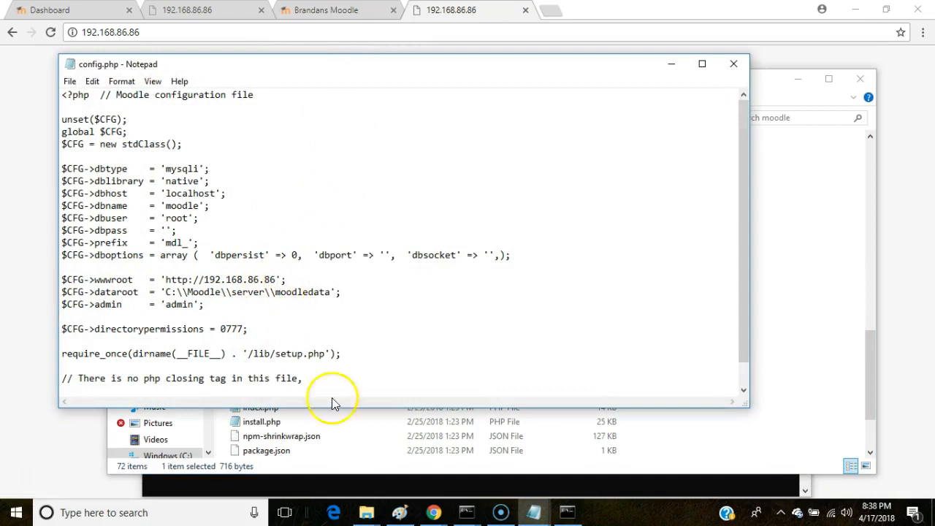
{"action": "mouse_move", "coordinate": [345, 435]}
{"action": "type", "text": "200"}
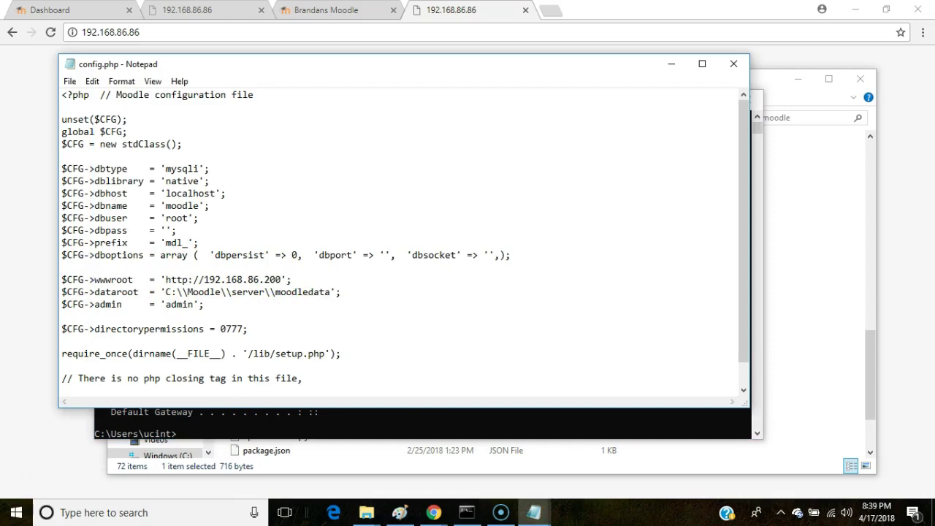
{"action": "type", "text": "1000"}
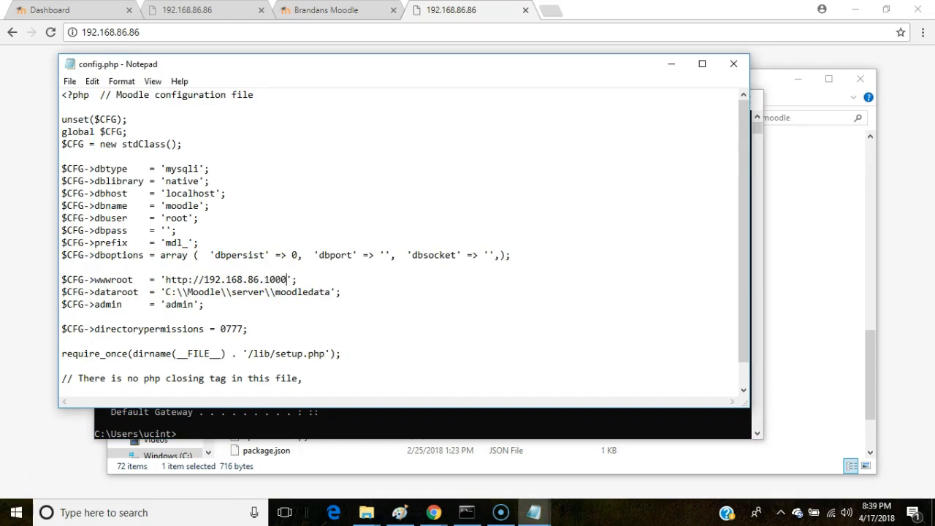
{"action": "key", "text": "Backspace"}
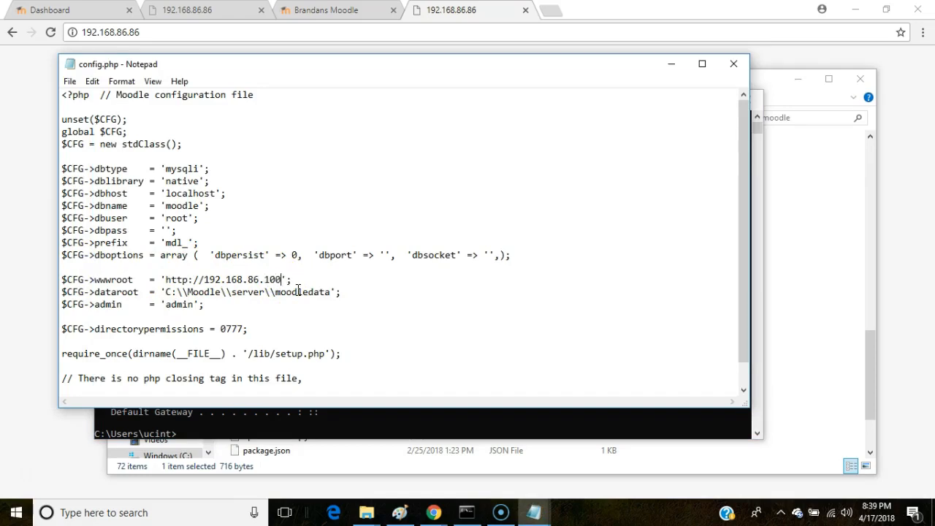
{"action": "left_click", "coordinate": [734, 64]}
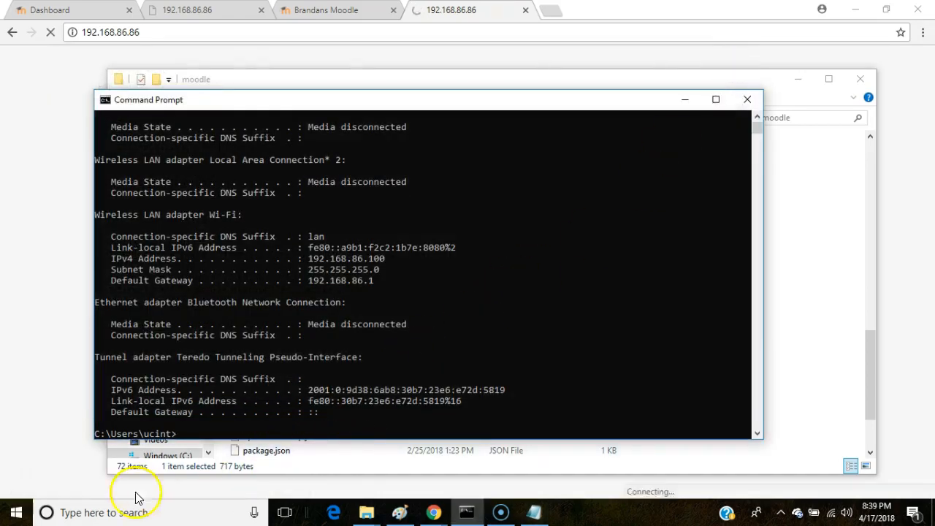
{"action": "mouse_move", "coordinate": [46, 497]}
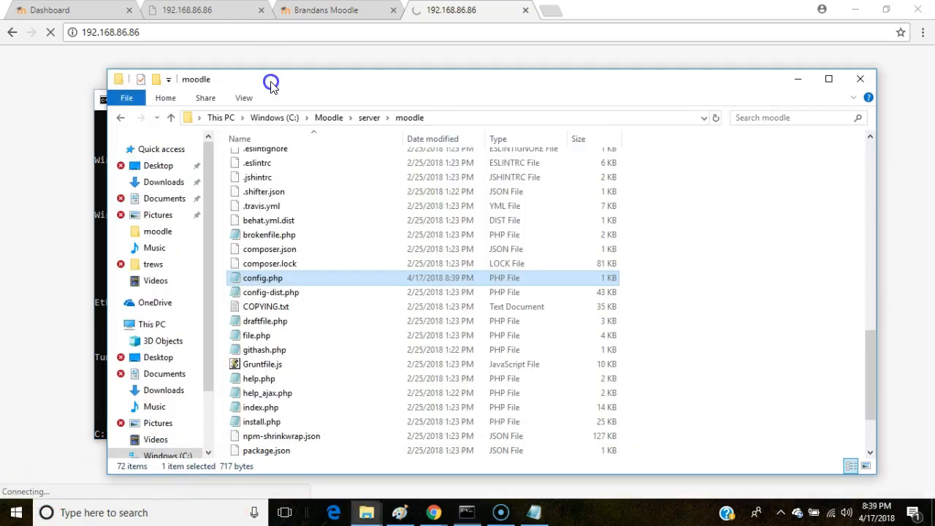
Go up to C:\Moodle and run Stop Moodle.exe to shut down the XAMPP server.
{"action": "left_click", "coordinate": [327, 117]}
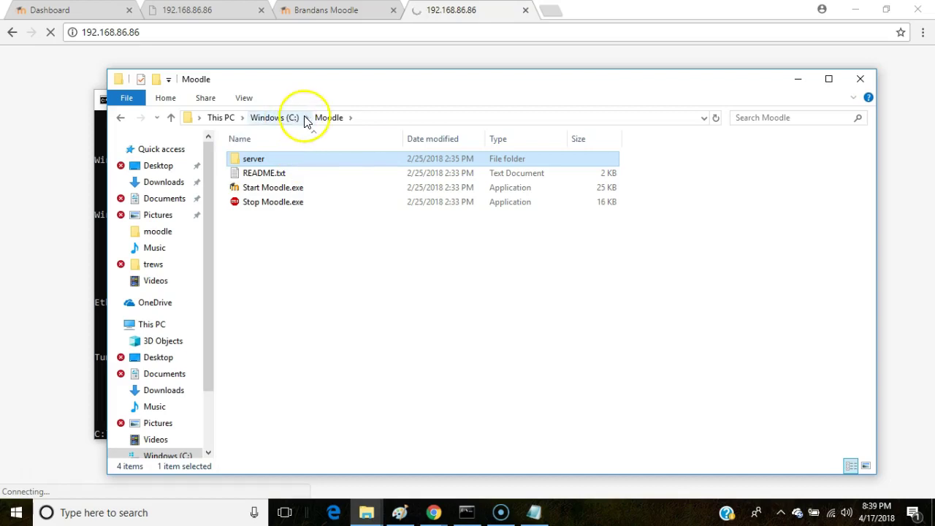
{"action": "left_click", "coordinate": [272, 201]}
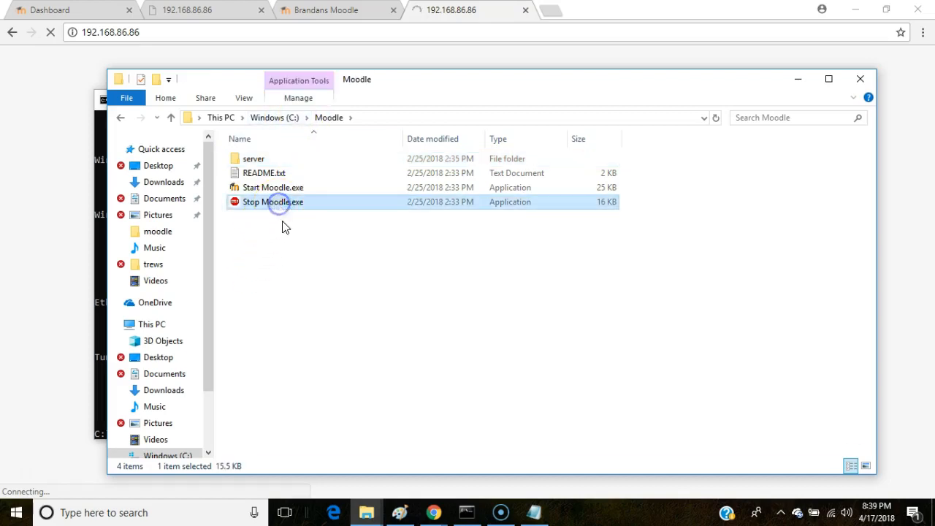
{"action": "double_click", "coordinate": [272, 202]}
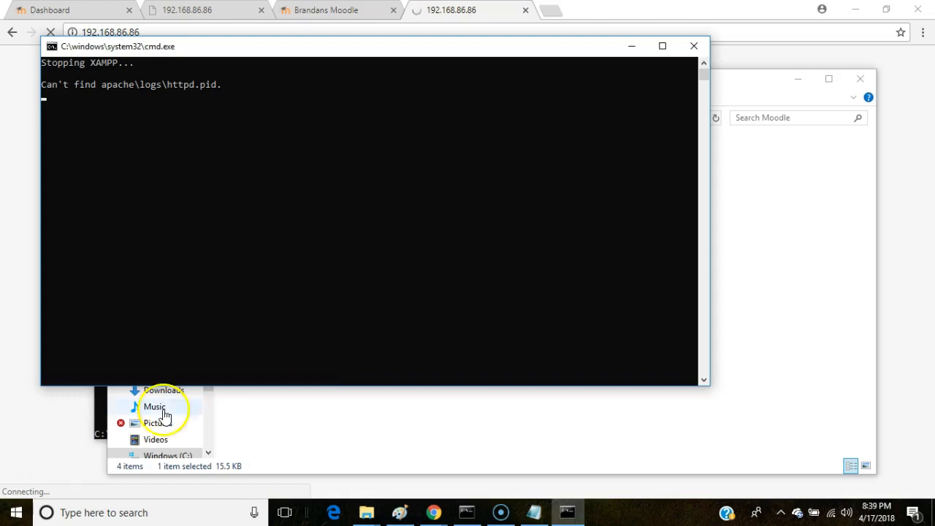
{"action": "mouse_move", "coordinate": [32, 483]}
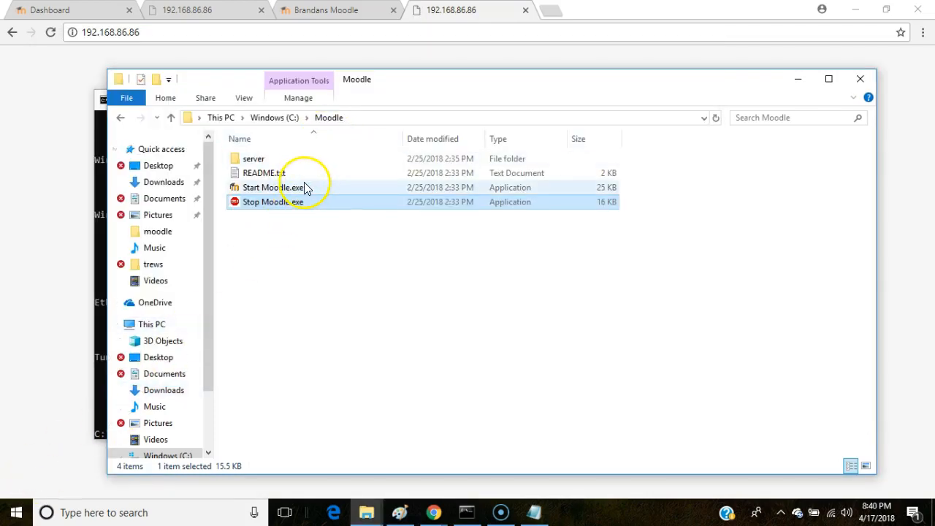
{"action": "mouse_move", "coordinate": [275, 187]}
{"action": "type", "text": "cmd"}
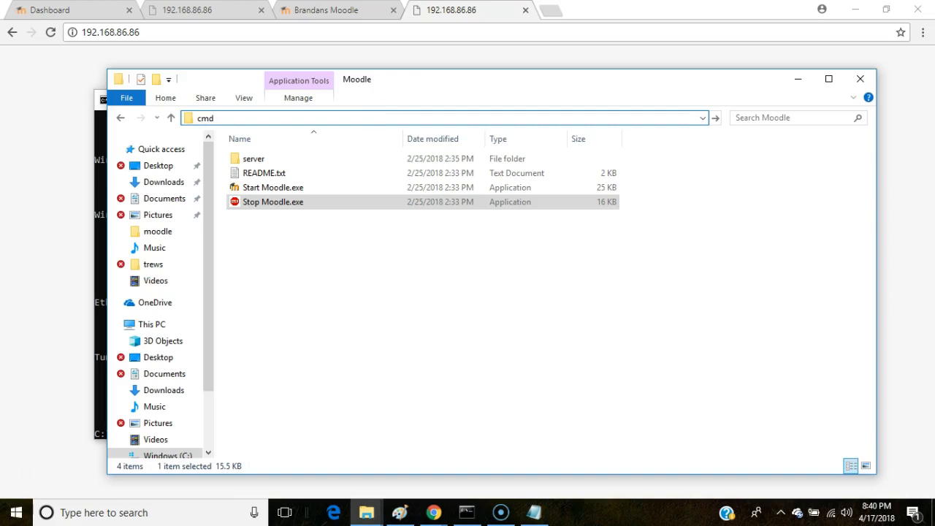
Run "Start Moodle.exe" from a Command Prompt at C:\Moodle so Apache and MySQL start.
{"action": "key", "text": "Return"}
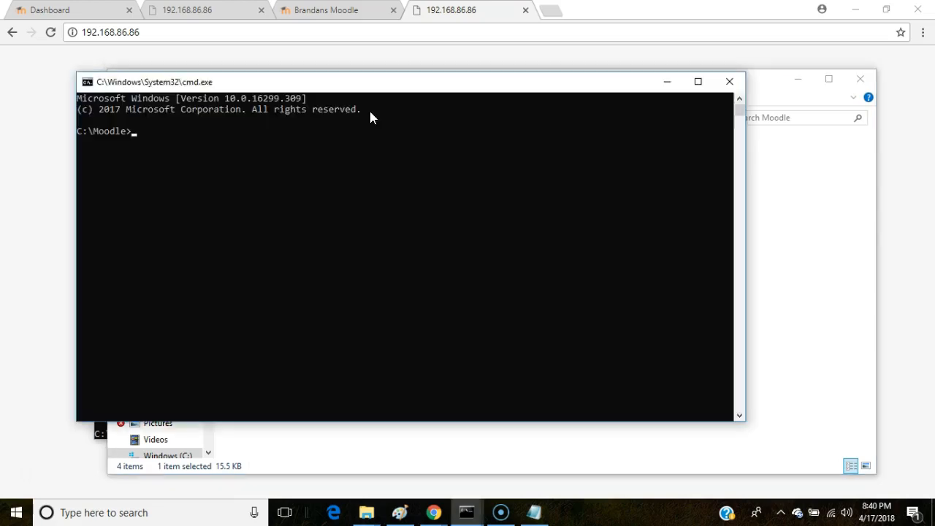
{"action": "type", "text": "start"}
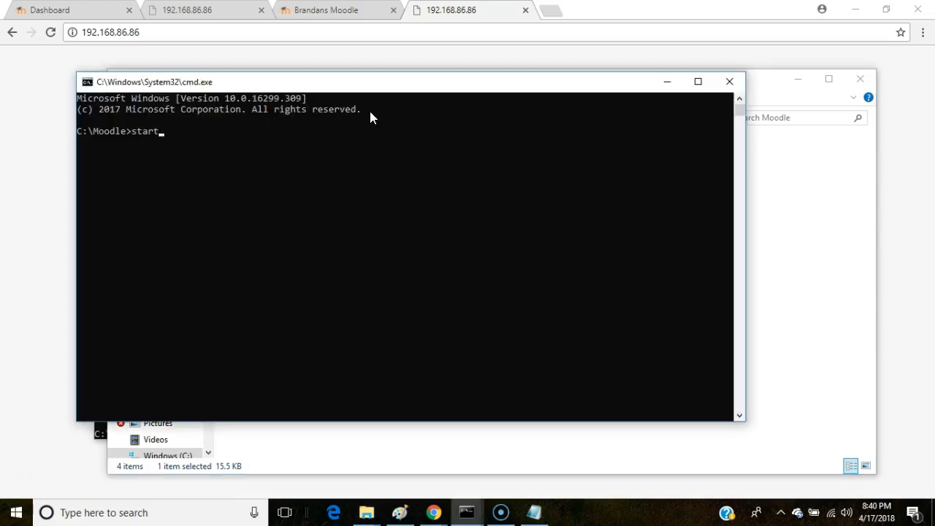
{"action": "type", "text": "\"Start Moodle.exe\""}
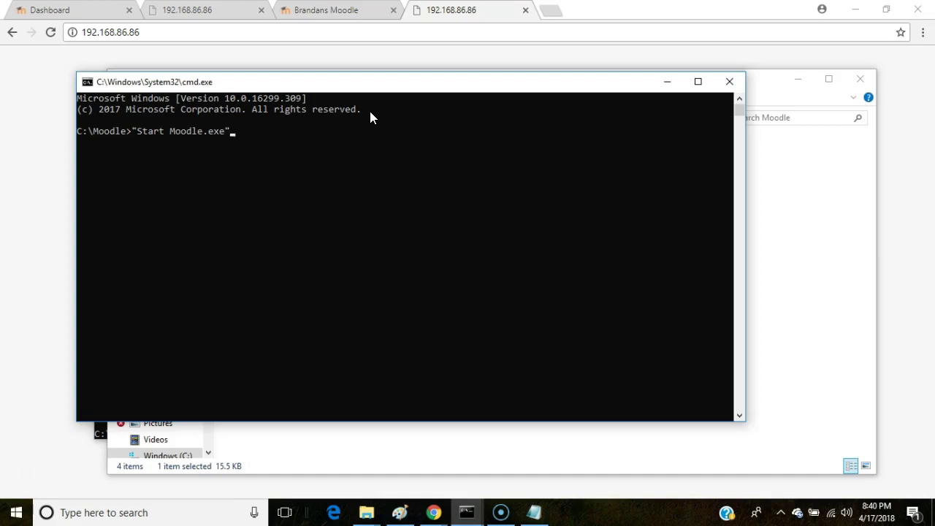
{"action": "key", "text": "Return"}
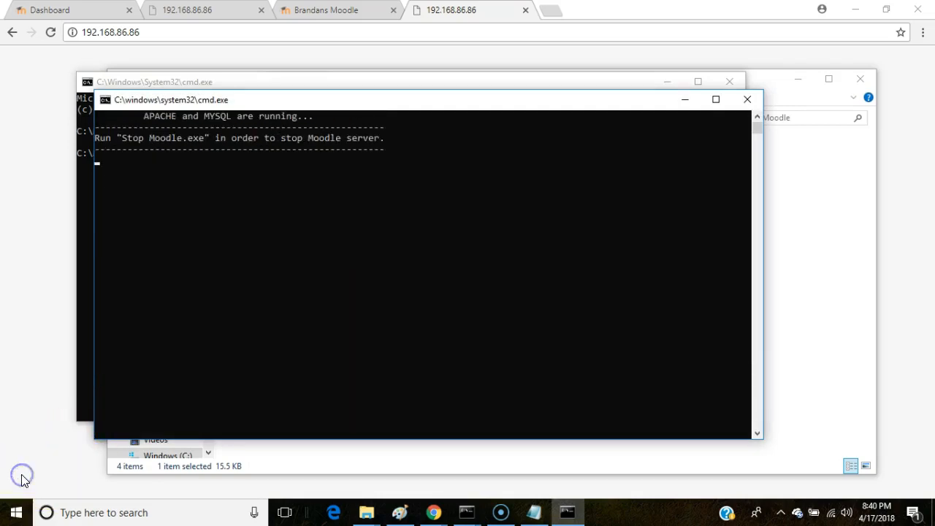
{"action": "mouse_move", "coordinate": [187, 163]}
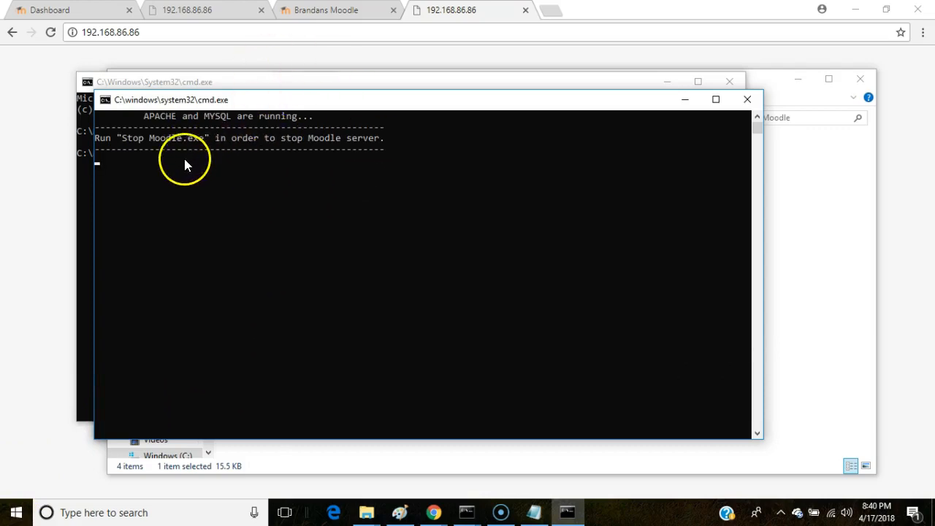
{"action": "mouse_move", "coordinate": [247, 128]}
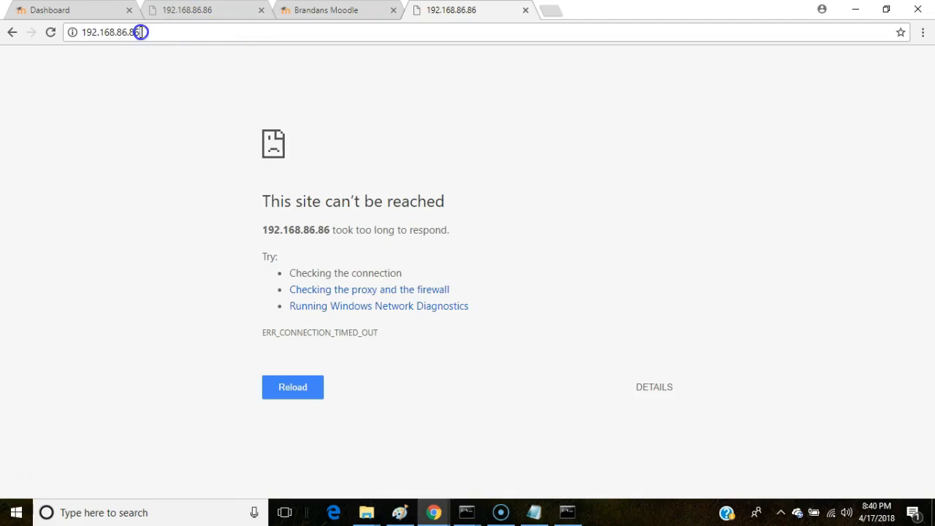
{"action": "mouse_move", "coordinate": [291, 330]}
{"action": "type", "text": "100"}
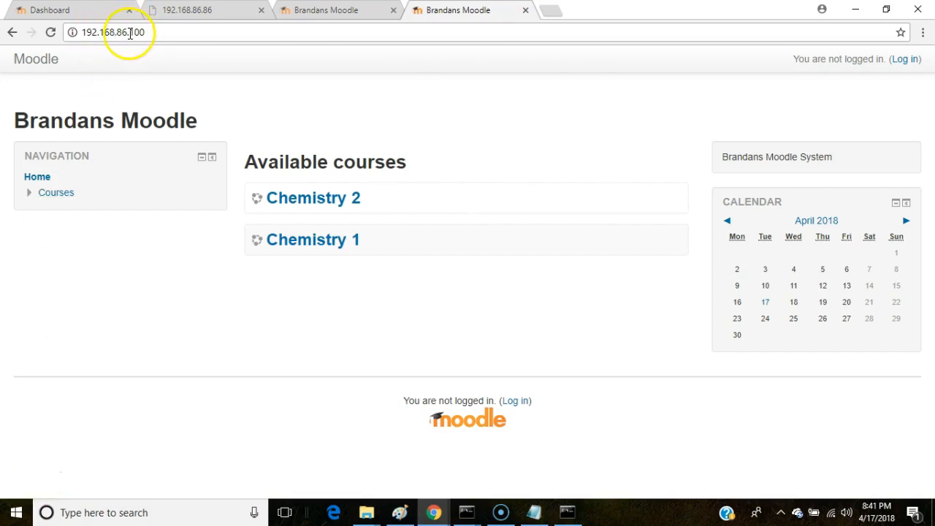
Load localhost and continue through the redirect to Brandans Moodle at 192.168.86.100.
{"action": "left_click", "coordinate": [114, 32]}
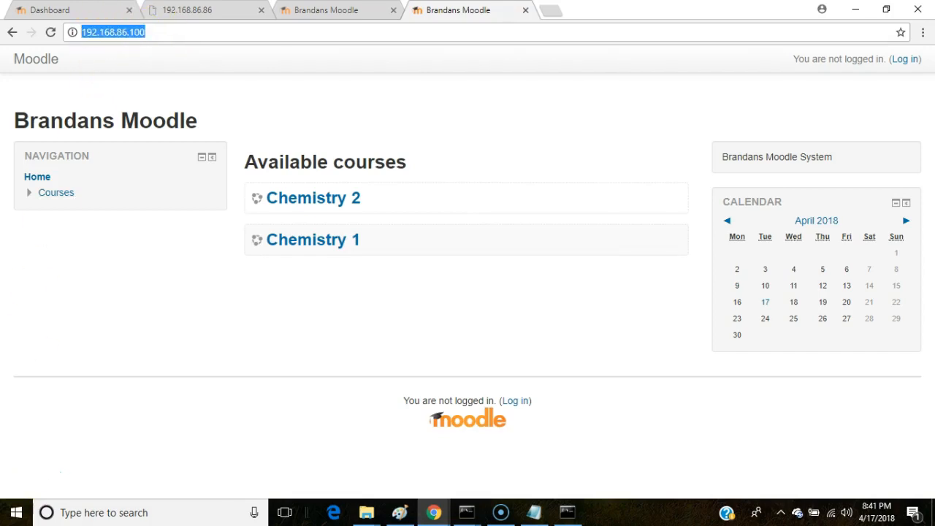
{"action": "type", "text": "localhost"}
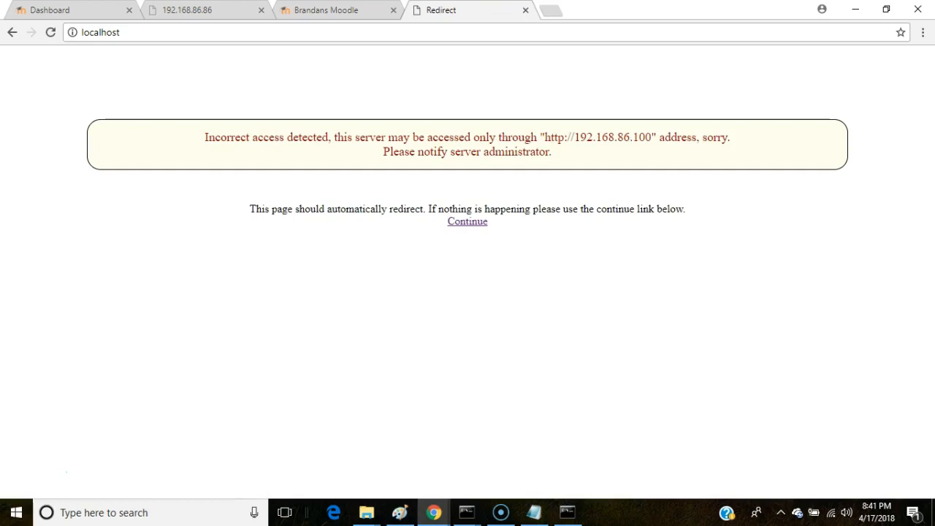
{"action": "left_click", "coordinate": [468, 222]}
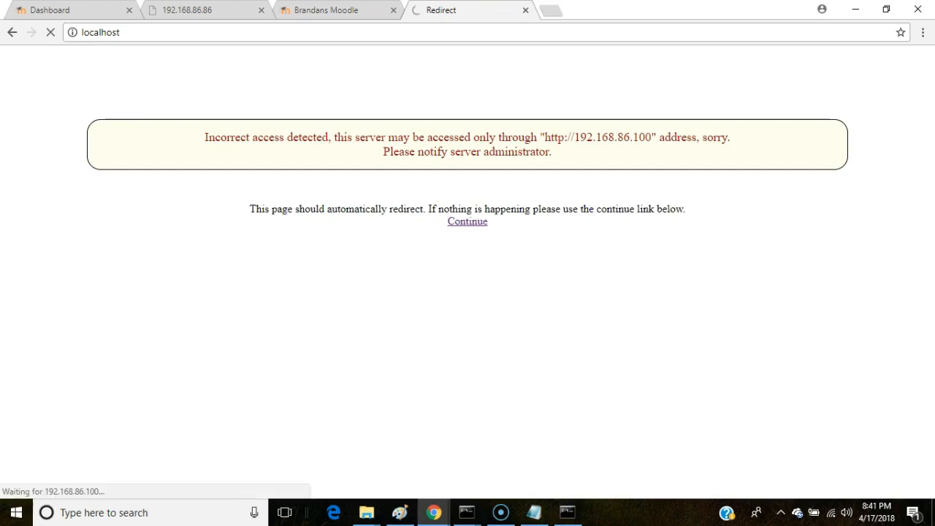
{"action": "left_click", "coordinate": [467, 222]}
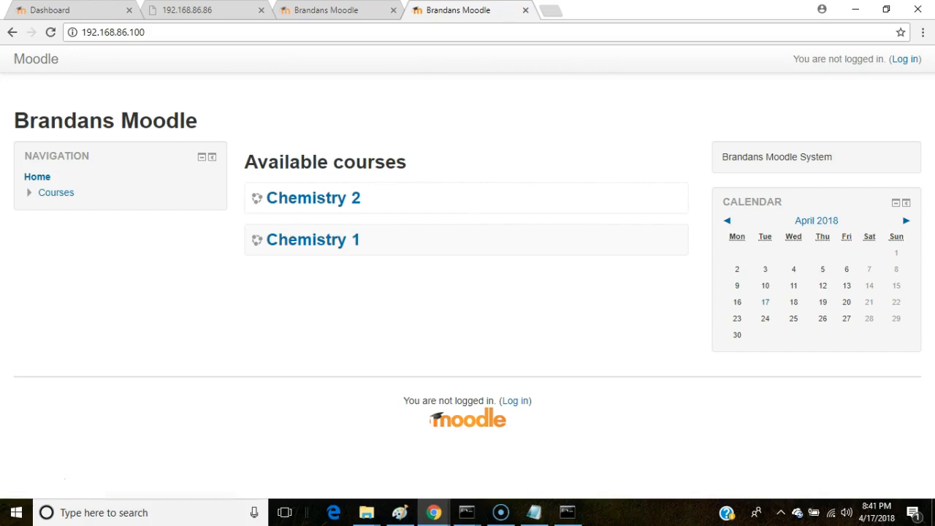
{"action": "mouse_move", "coordinate": [401, 511]}
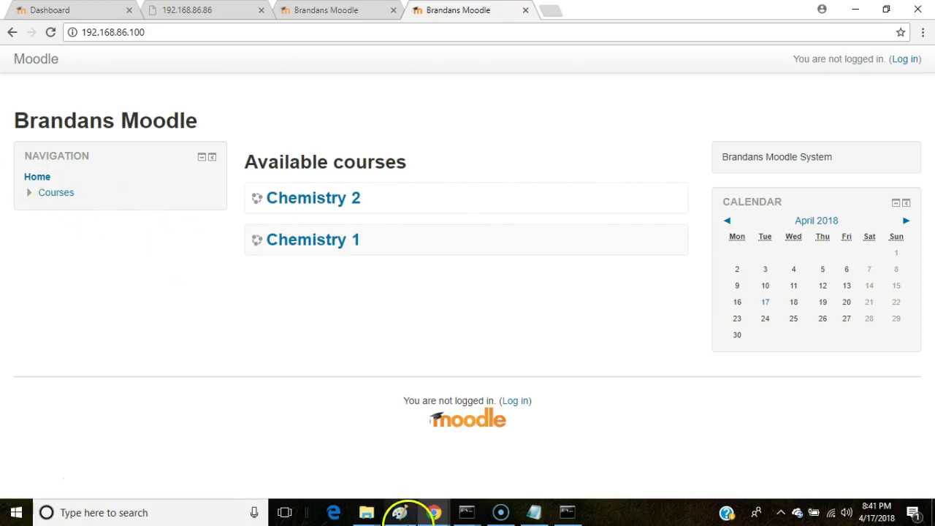
Return to C:\Moodle\server\moodle and bring up the context menu for config.php.
{"action": "left_click", "coordinate": [365, 511]}
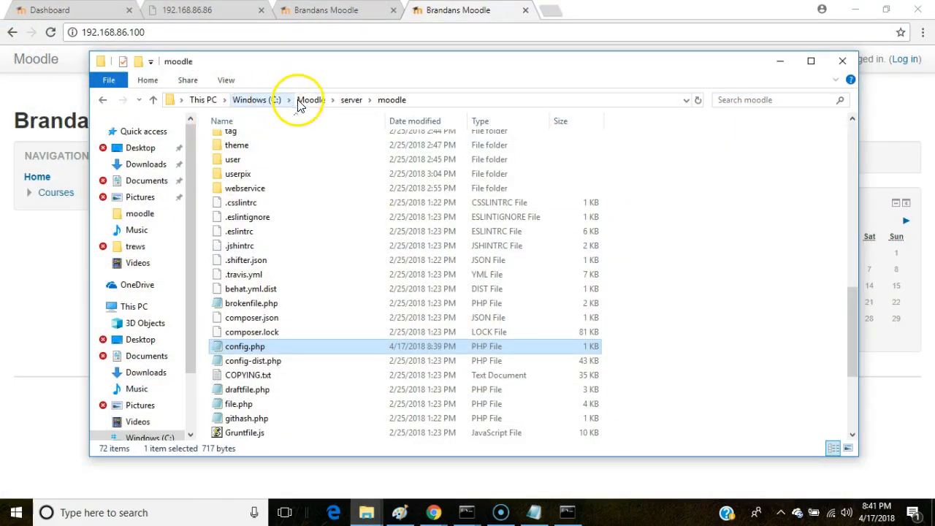
{"action": "left_click", "coordinate": [275, 100]}
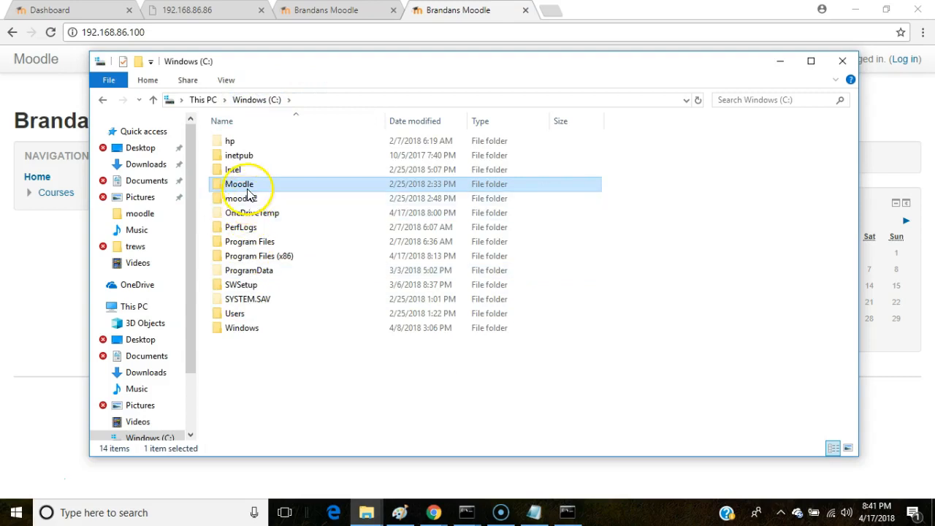
{"action": "double_click", "coordinate": [240, 184]}
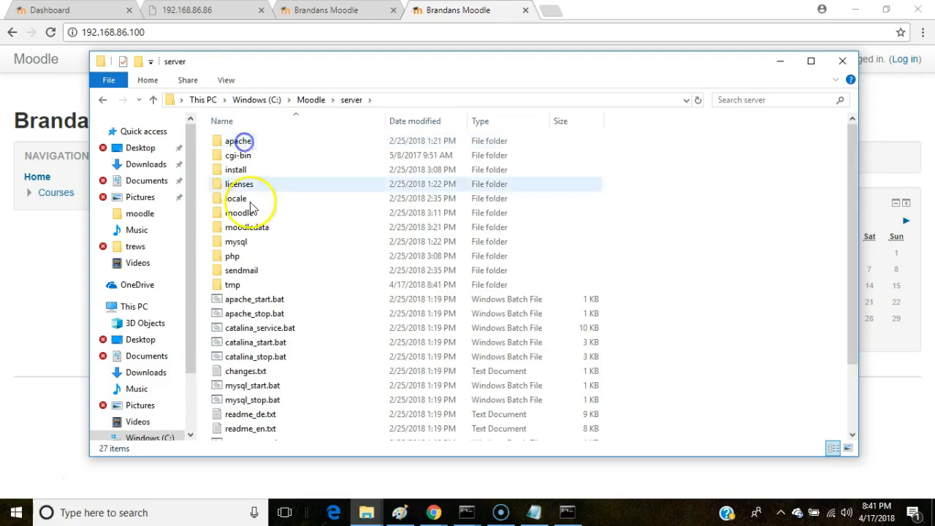
{"action": "double_click", "coordinate": [240, 213]}
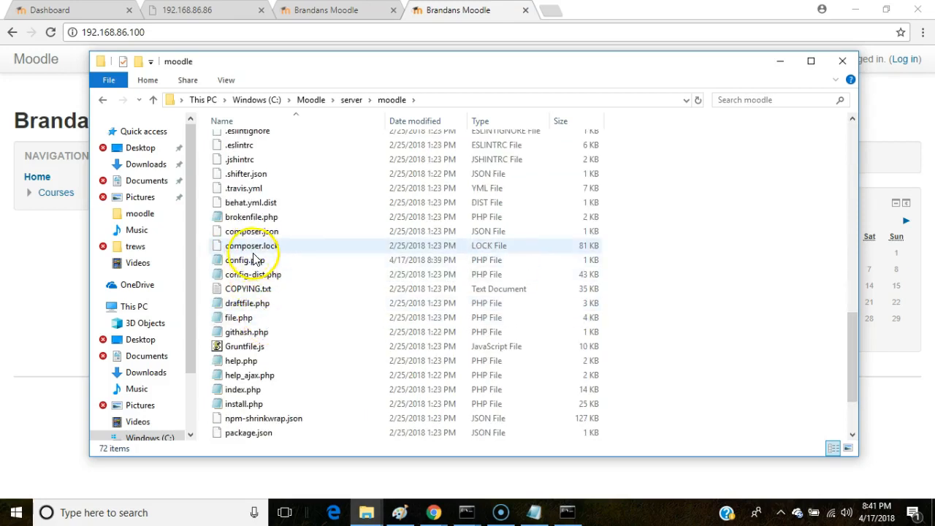
{"action": "double_click", "coordinate": [241, 260]}
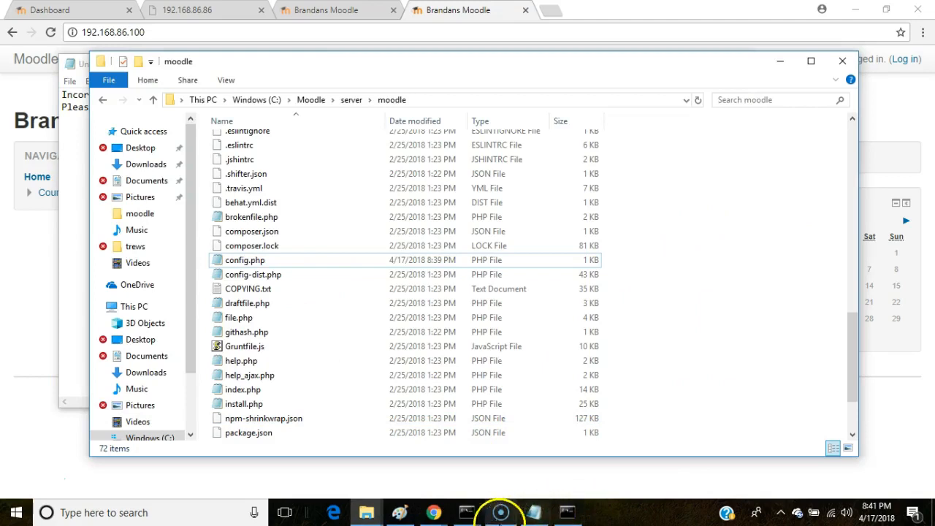
{"action": "right_click", "coordinate": [245, 260]}
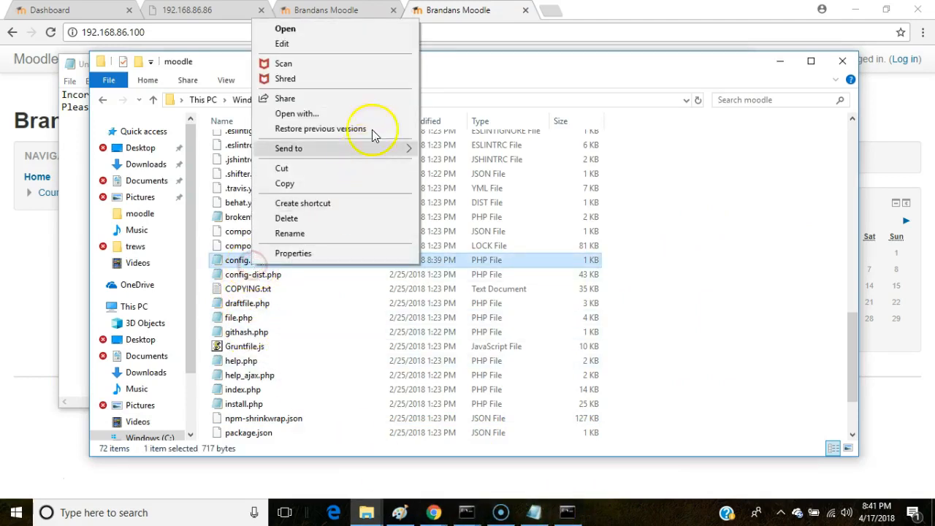
{"action": "left_click", "coordinate": [285, 29]}
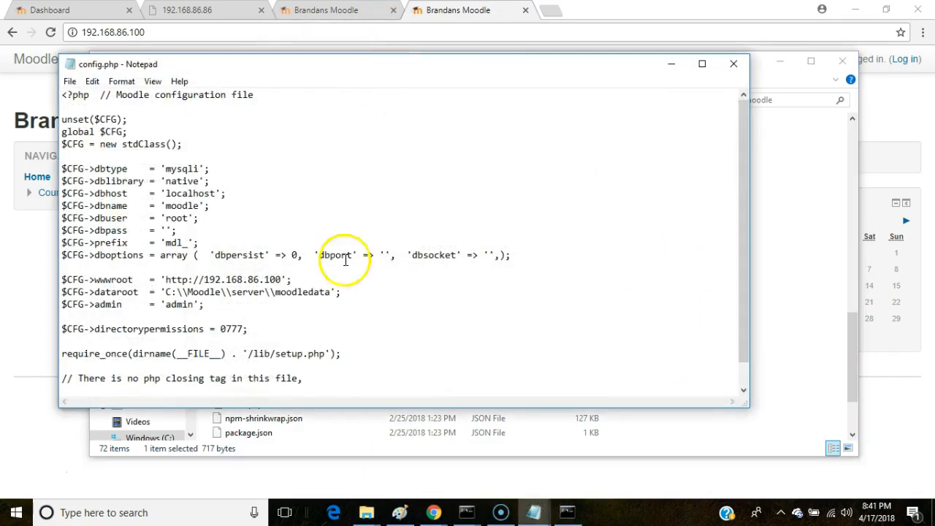
{"action": "mouse_move", "coordinate": [291, 275]}
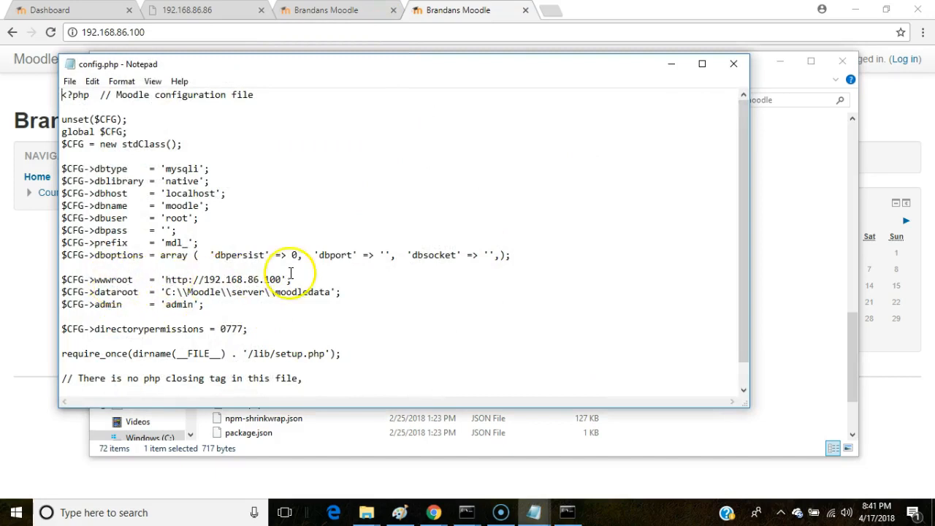
{"action": "double_click", "coordinate": [269, 279]}
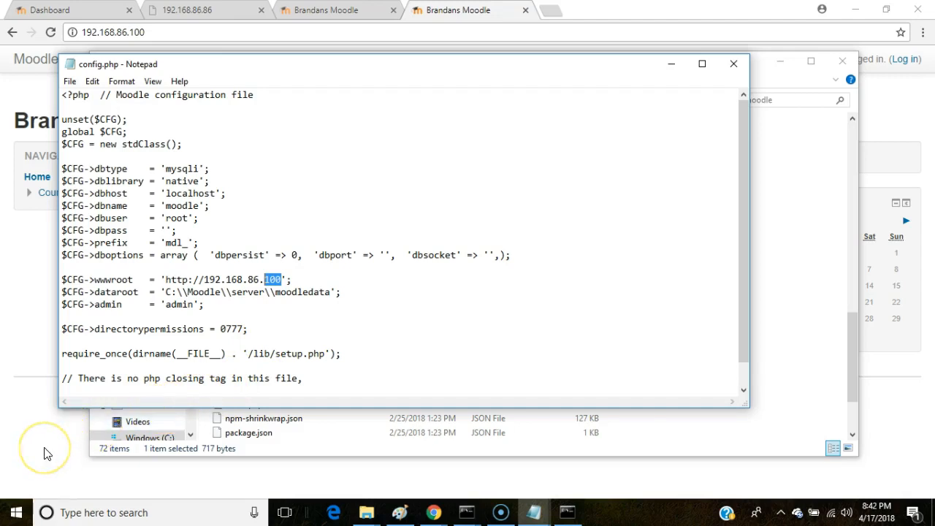
{"action": "mouse_move", "coordinate": [38, 475]}
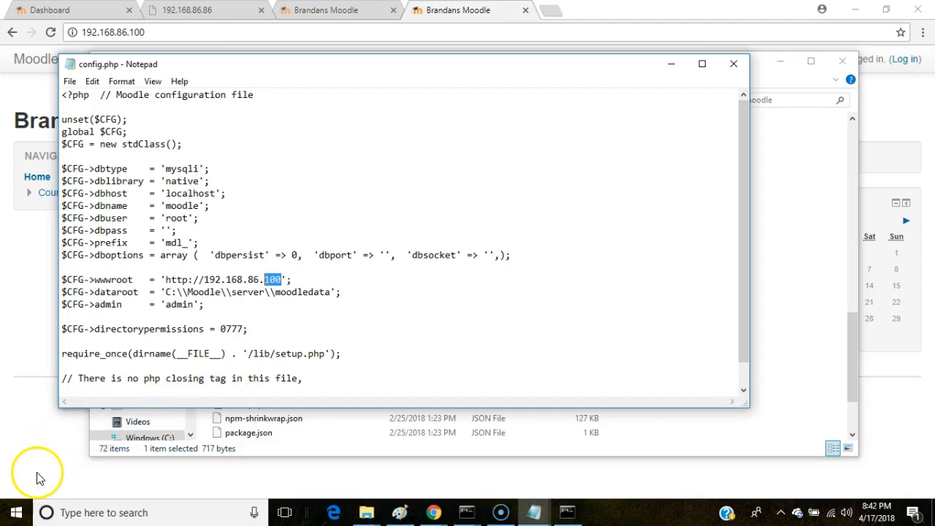
{"action": "mouse_move", "coordinate": [29, 482]}
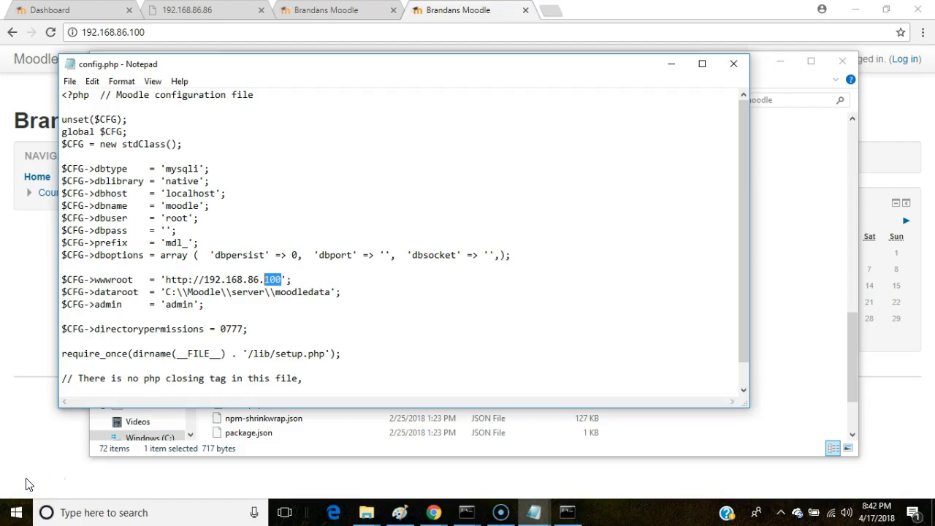